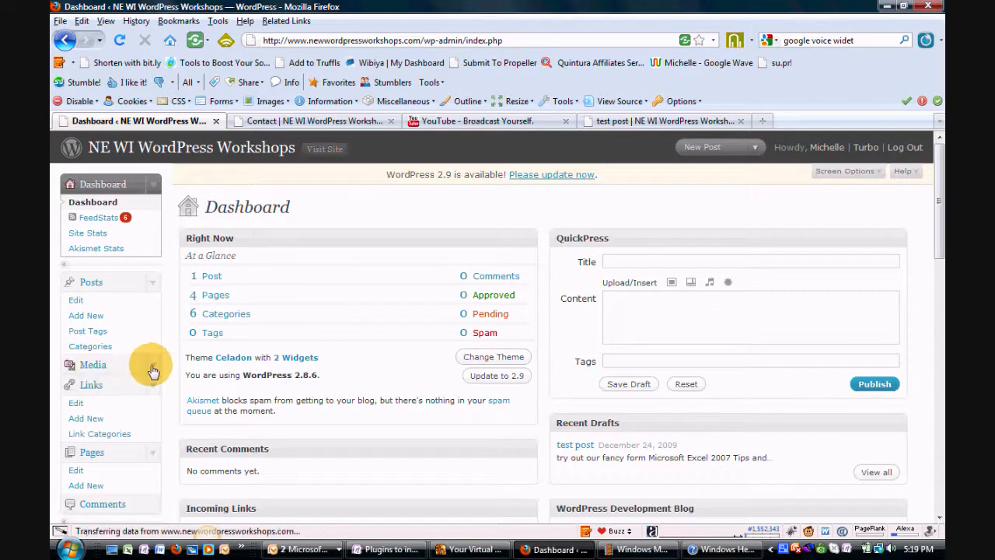
# Expand the Media menu in the admin sidebar and go to the Library.
pyautogui.click(93, 363)
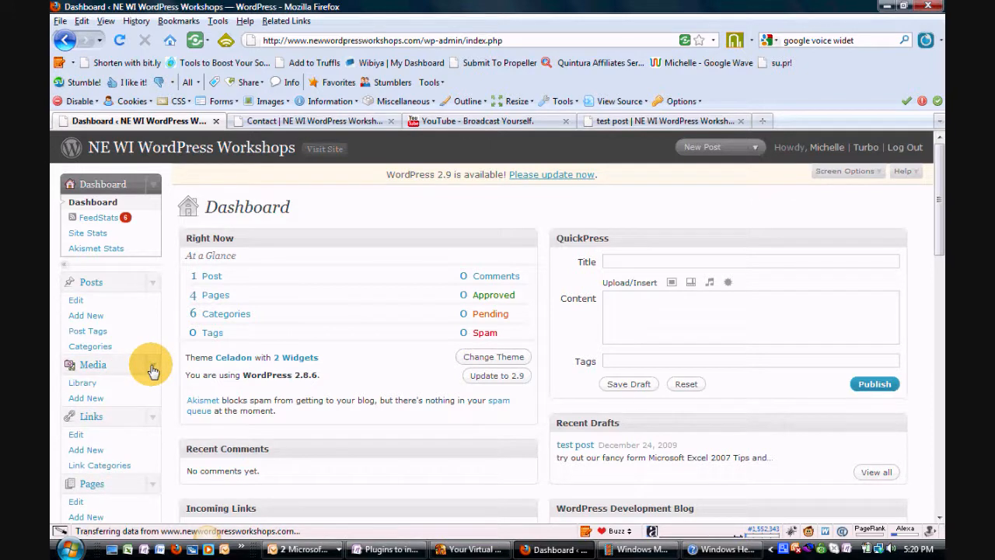
pyautogui.moveTo(81, 382)
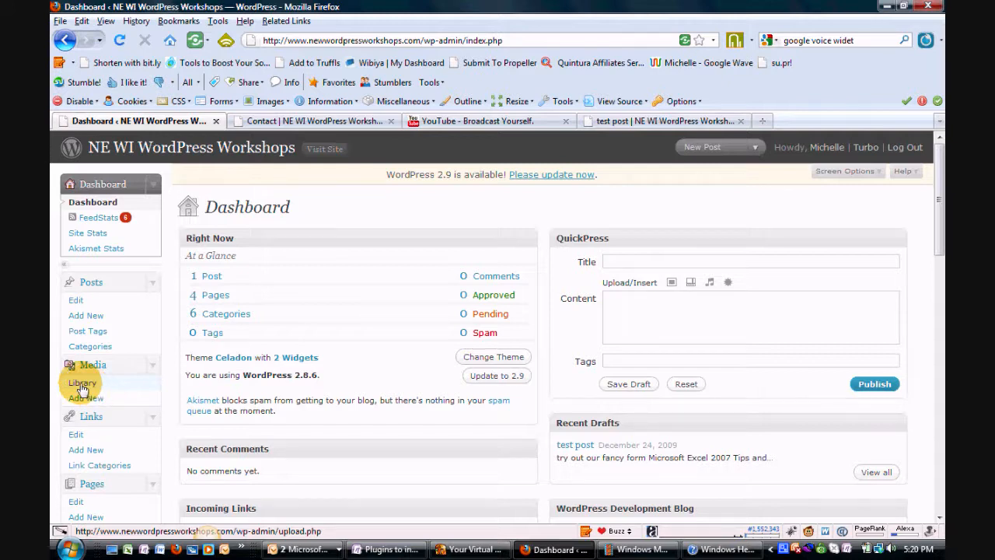
pyautogui.click(79, 382)
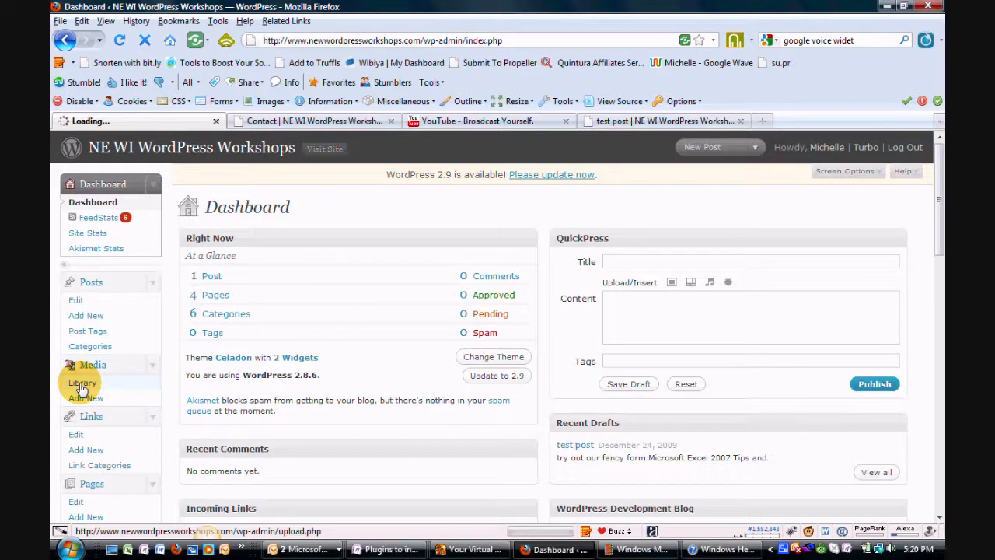
# Load the Media Library listing the two uploaded PDF worksheets.
pyautogui.click(81, 382)
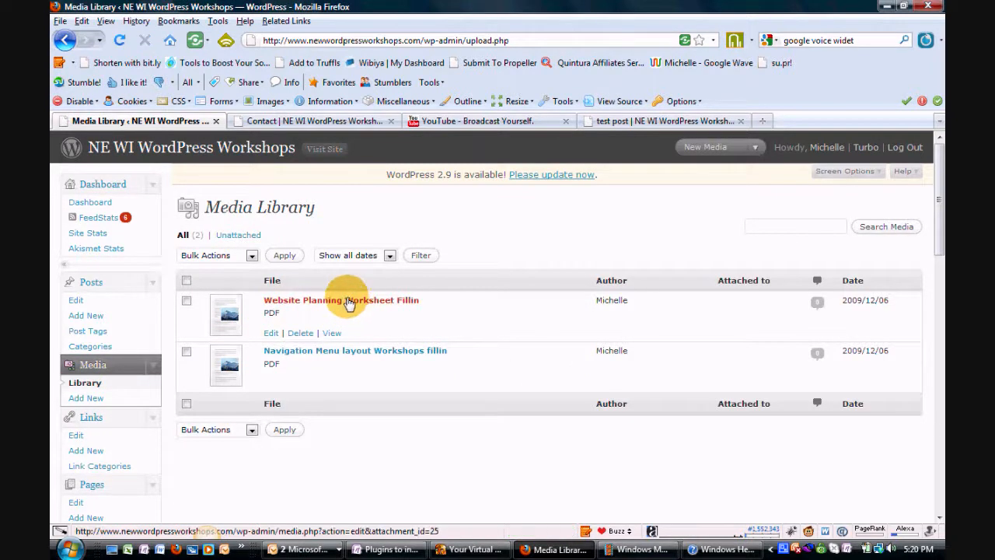
pyautogui.moveTo(305, 305)
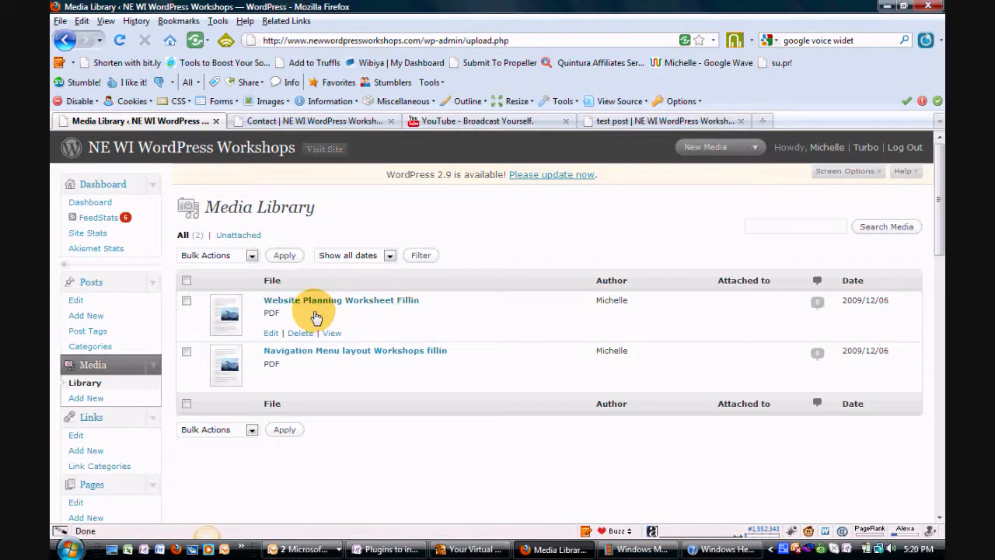
pyautogui.moveTo(301, 333)
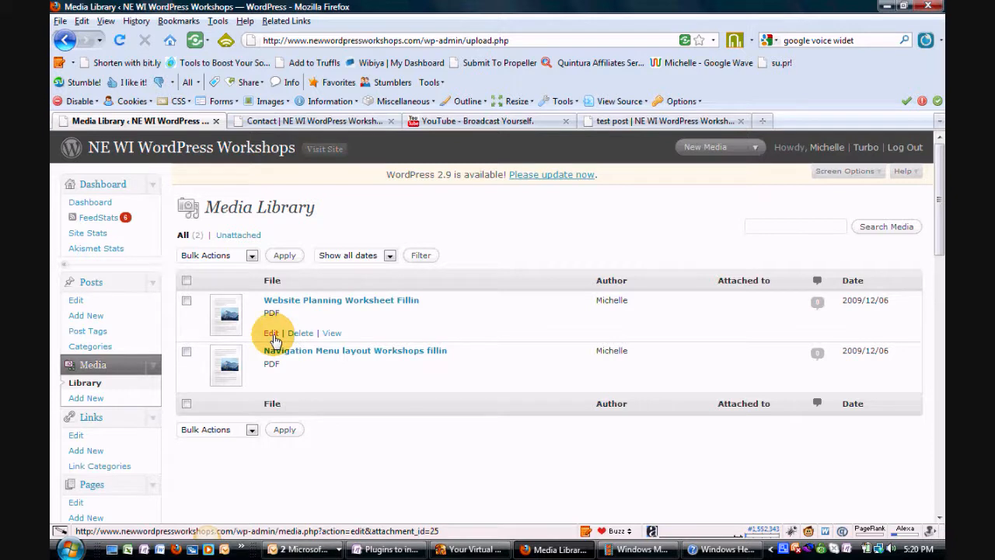
# Bring up the Edit Media page for Website Planning Worksheet Fillin and review its fields.
pyautogui.click(271, 332)
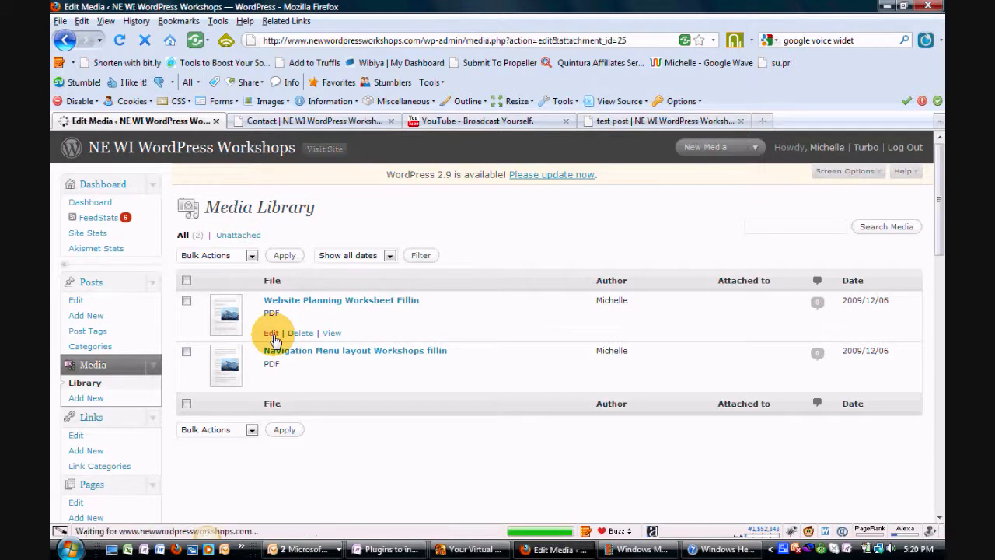
pyautogui.click(271, 332)
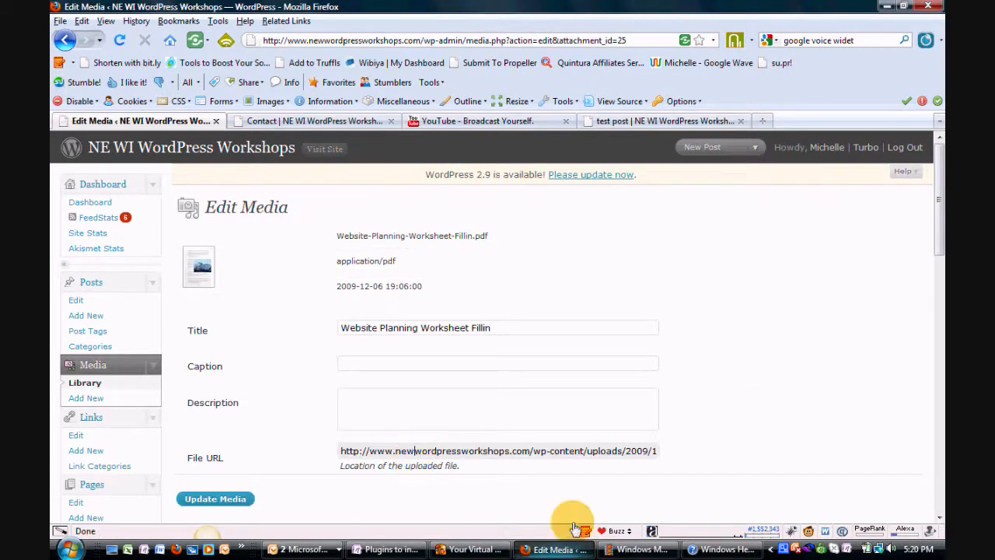
pyautogui.scroll(-3)
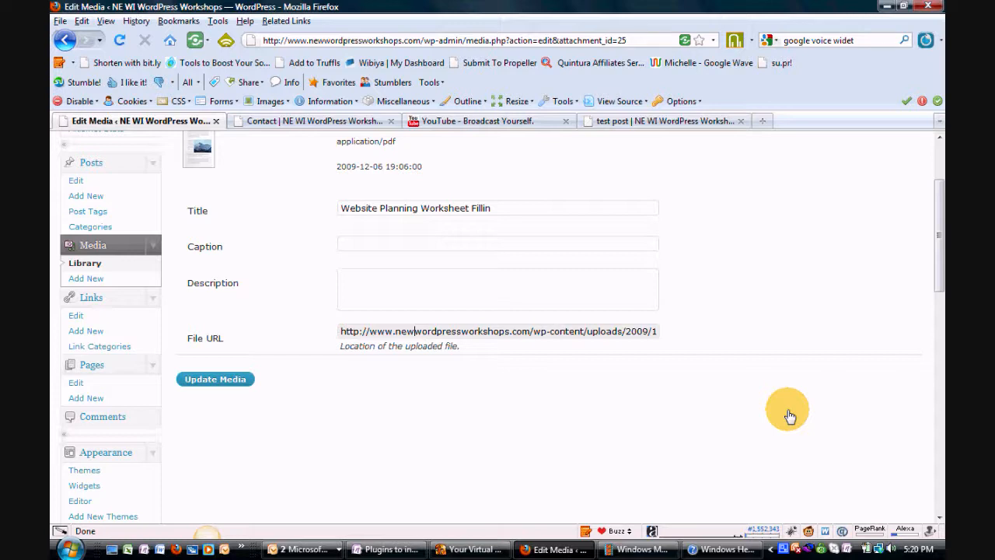
pyautogui.moveTo(264, 424)
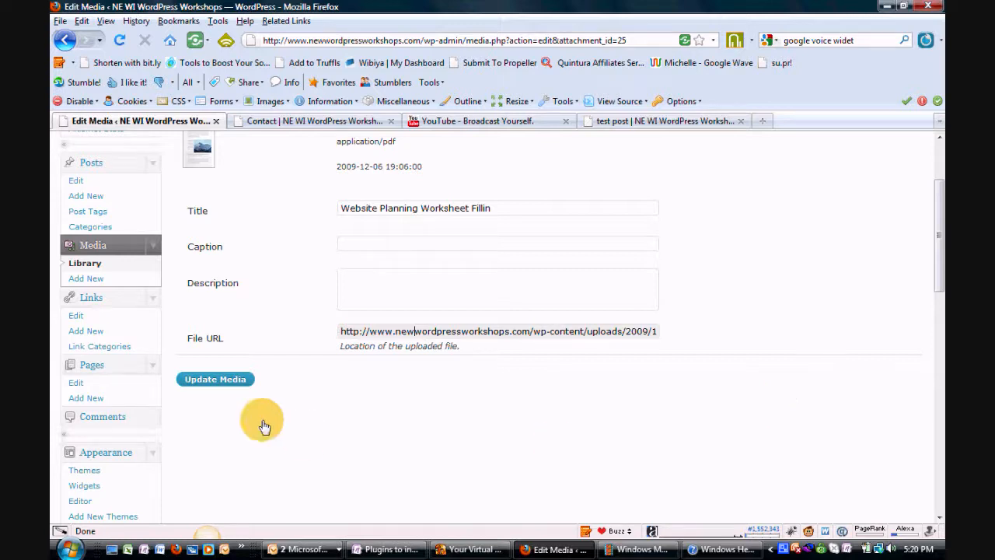
pyautogui.moveTo(85, 278)
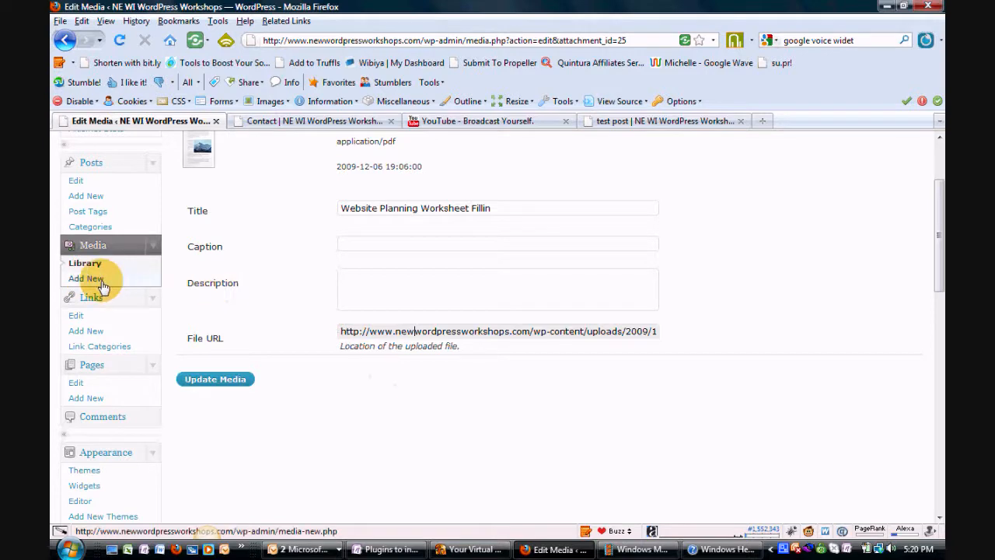
# Go to Media > Add New to reach the Upload New Media page.
pyautogui.click(86, 279)
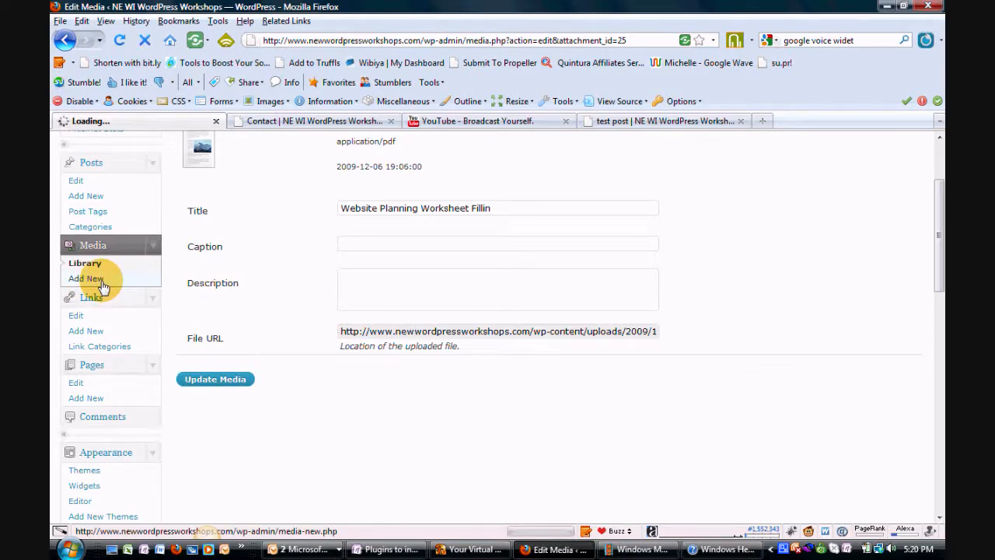
pyautogui.click(85, 279)
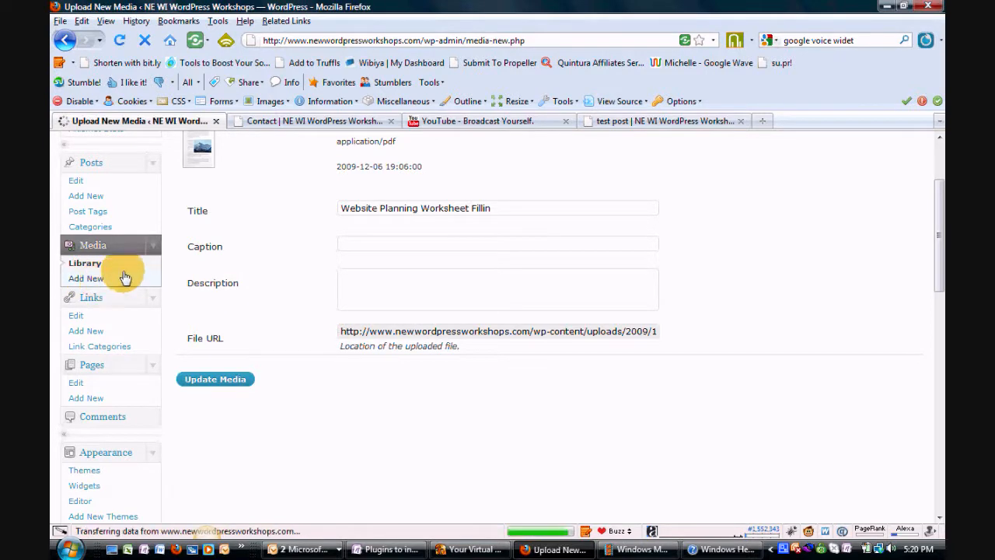
pyautogui.click(86, 276)
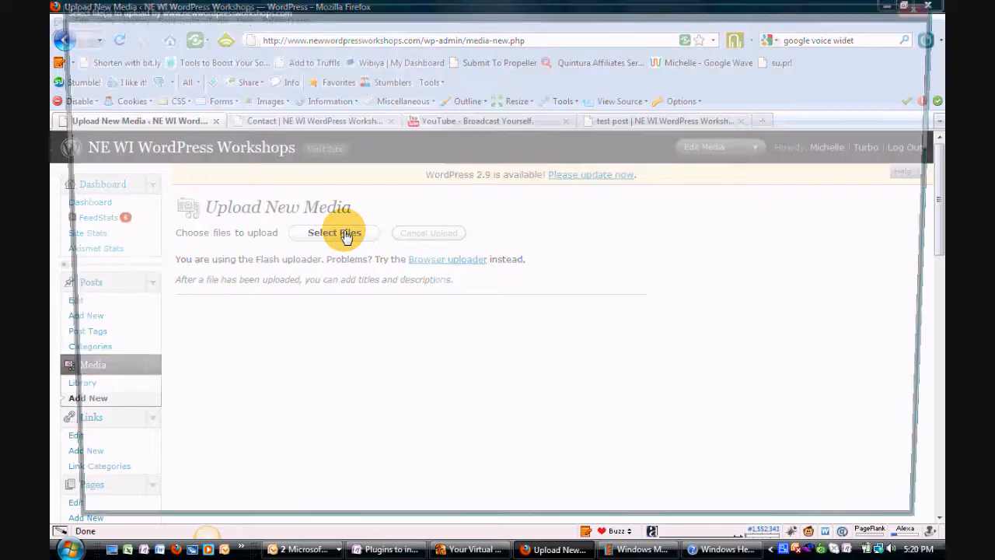
# Choose butler headshot.jpg and the New Website Data Form PDF from the computer and upload them.
pyautogui.click(334, 234)
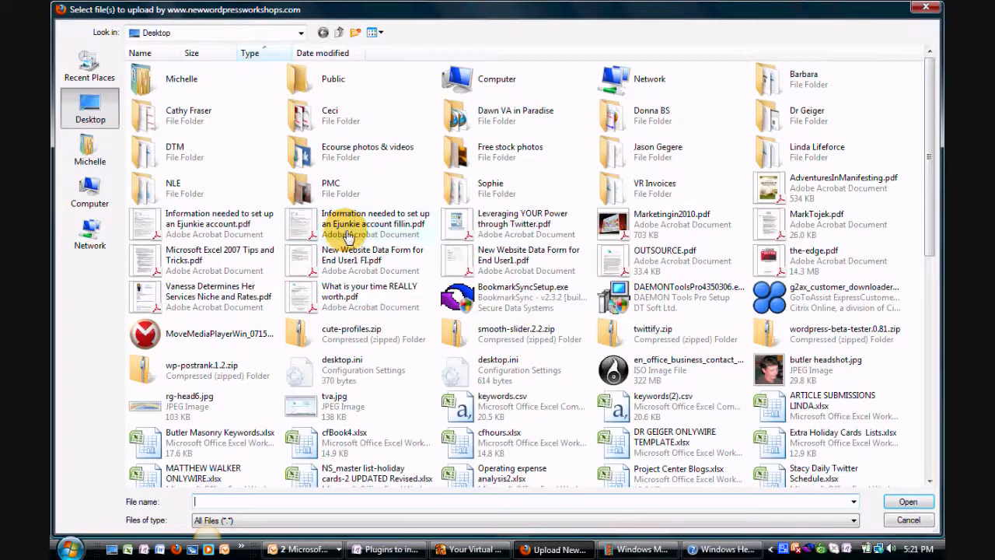
pyautogui.moveTo(350, 260)
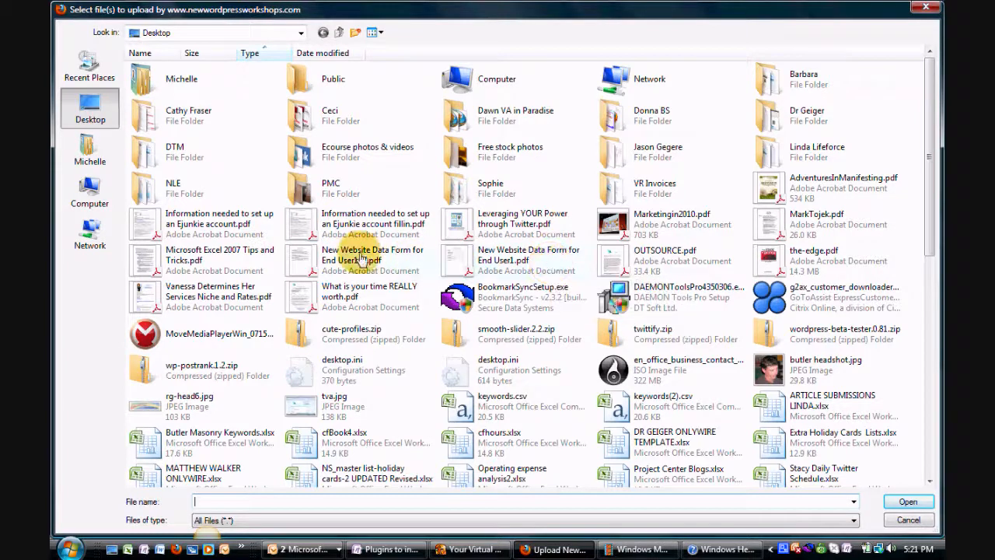
pyautogui.click(364, 260)
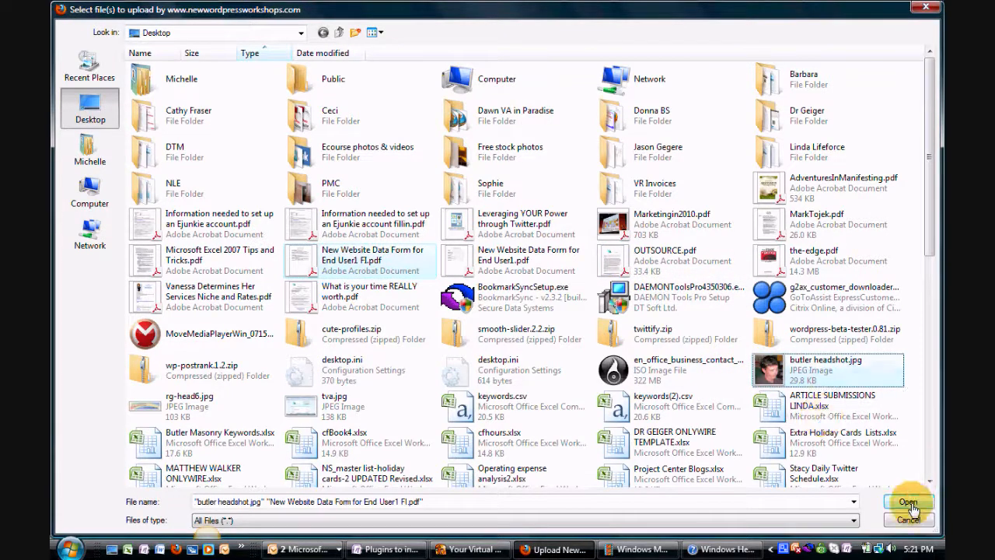
pyautogui.click(908, 500)
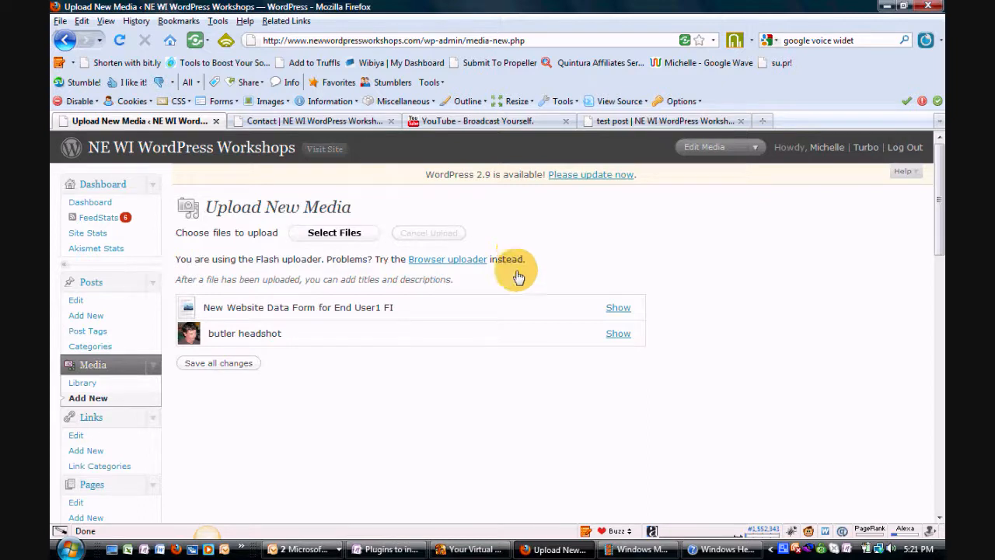
pyautogui.moveTo(619, 311)
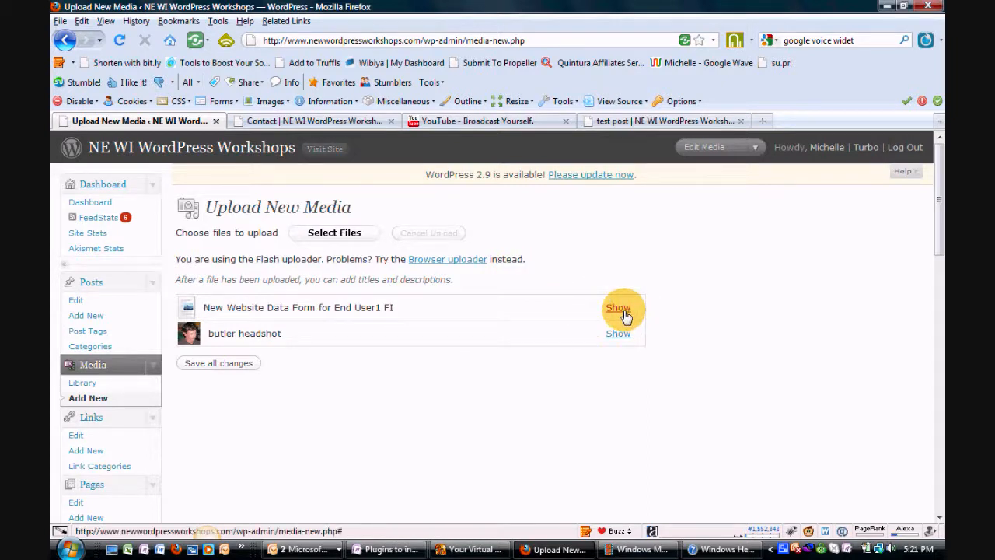
# Show the details of the data form PDF and the butler headshot to review title, type and file URL.
pyautogui.click(618, 307)
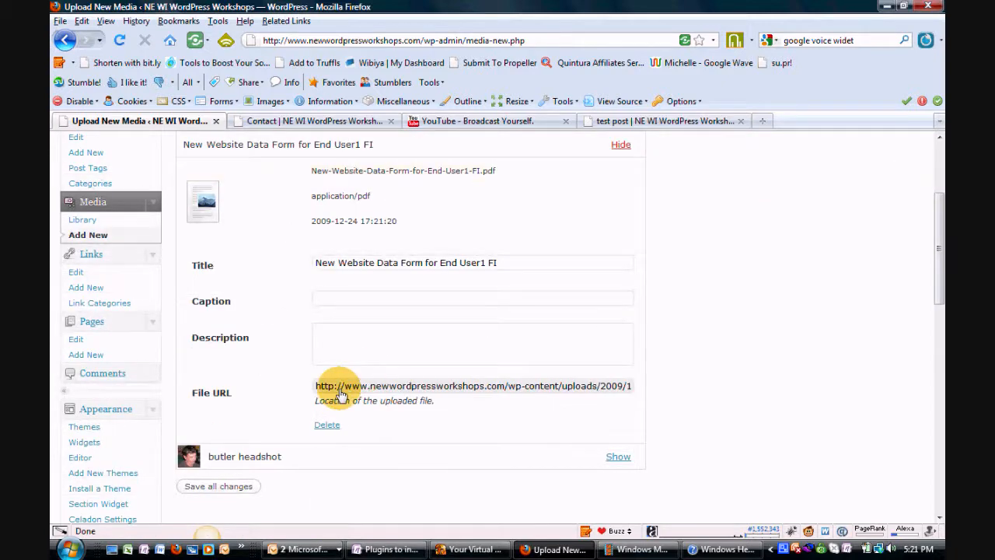
pyautogui.moveTo(403, 267)
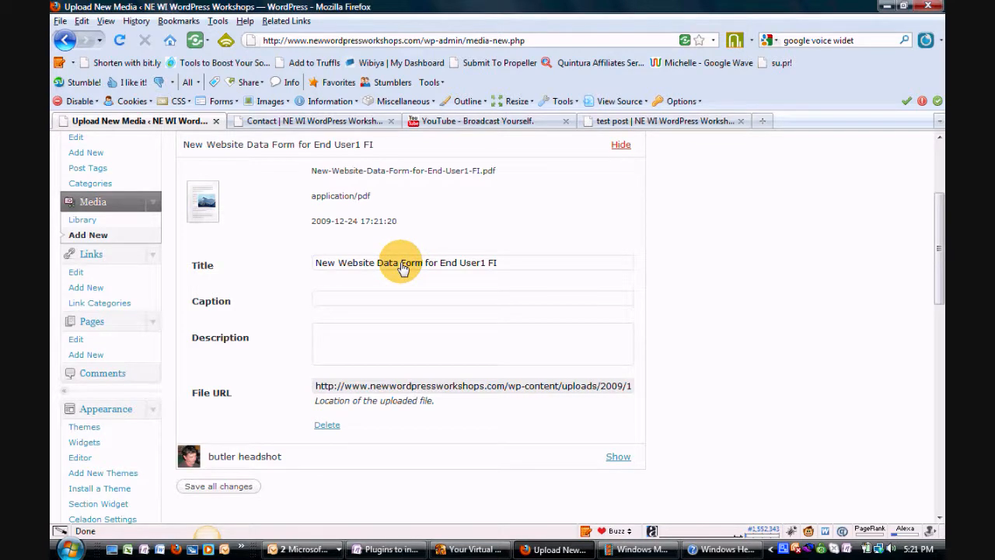
pyautogui.scroll(-3)
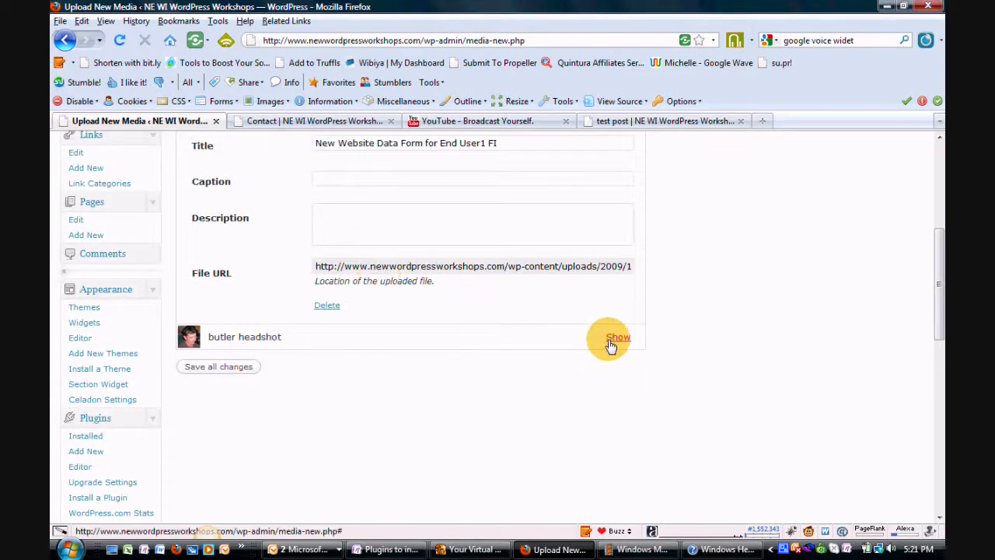
pyautogui.click(617, 336)
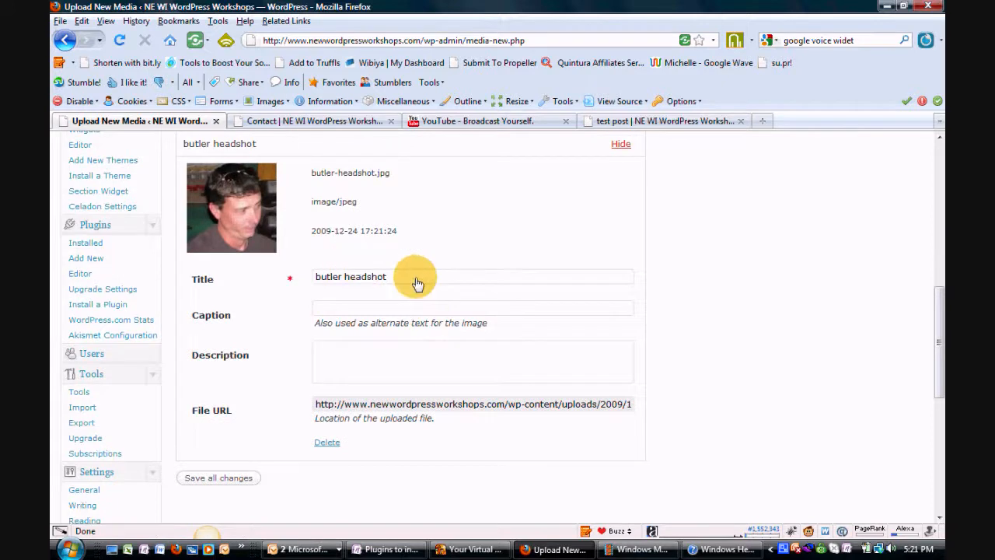
pyautogui.moveTo(889, 513)
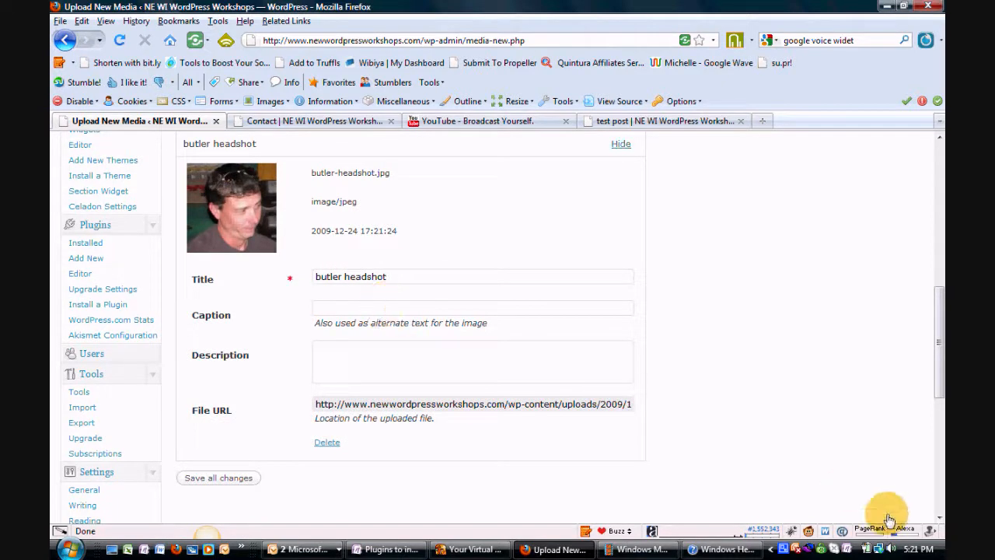
pyautogui.click(429, 308)
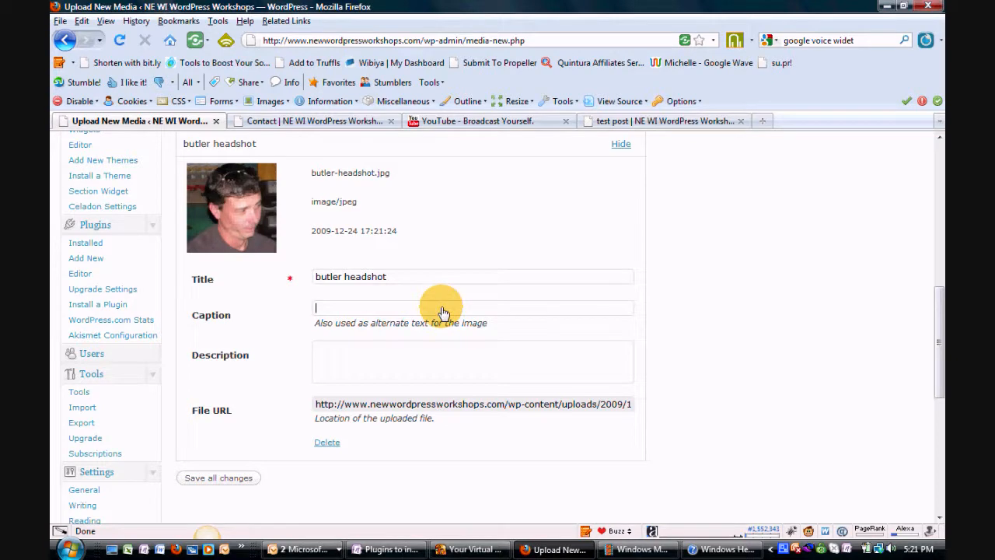
# Save all changes for both uploaded files.
pyautogui.scroll(-3)
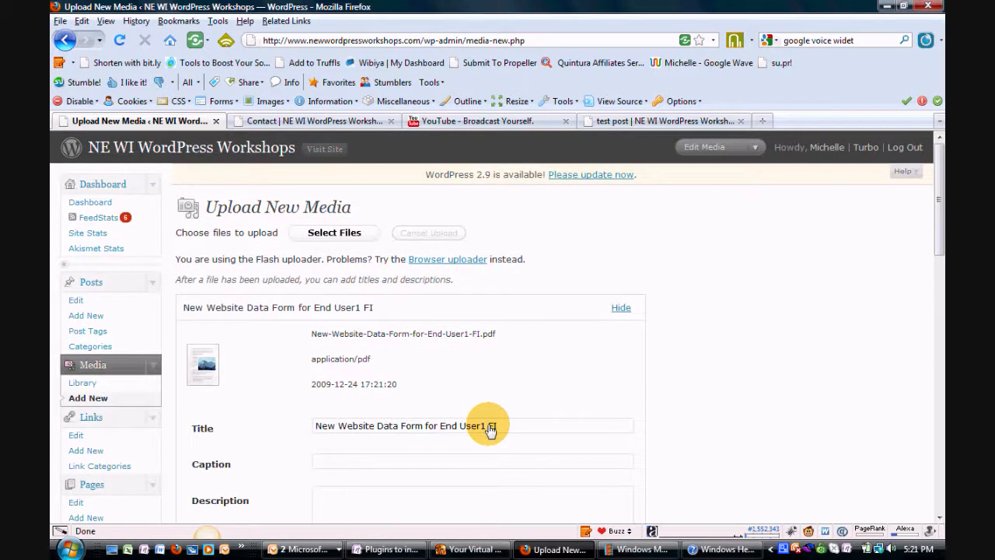
pyautogui.scroll(-3)
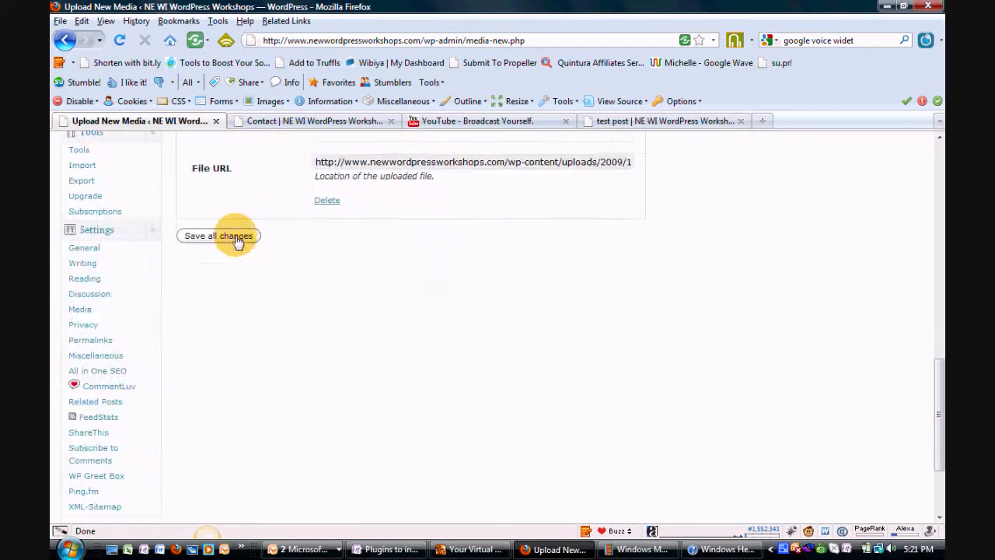
pyautogui.click(217, 237)
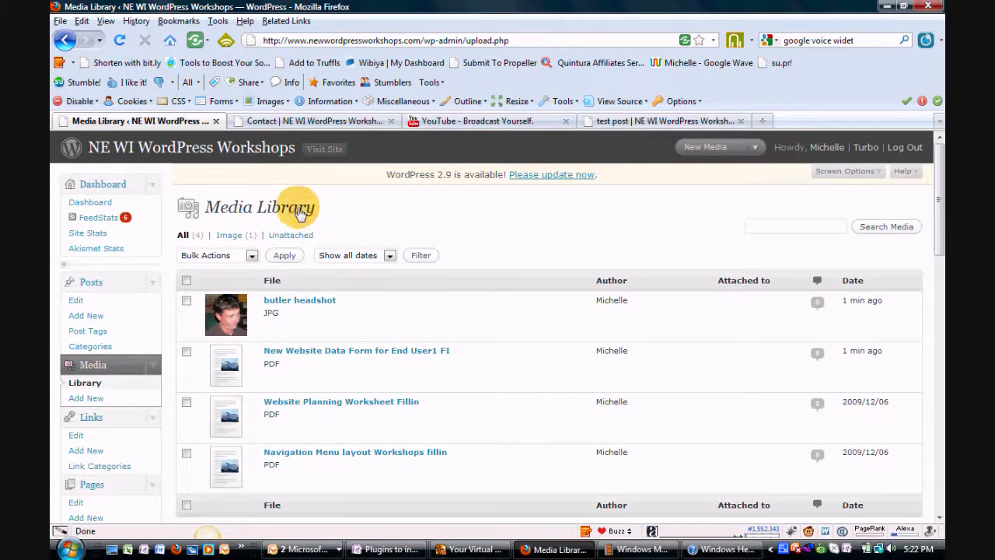
pyautogui.moveTo(310, 370)
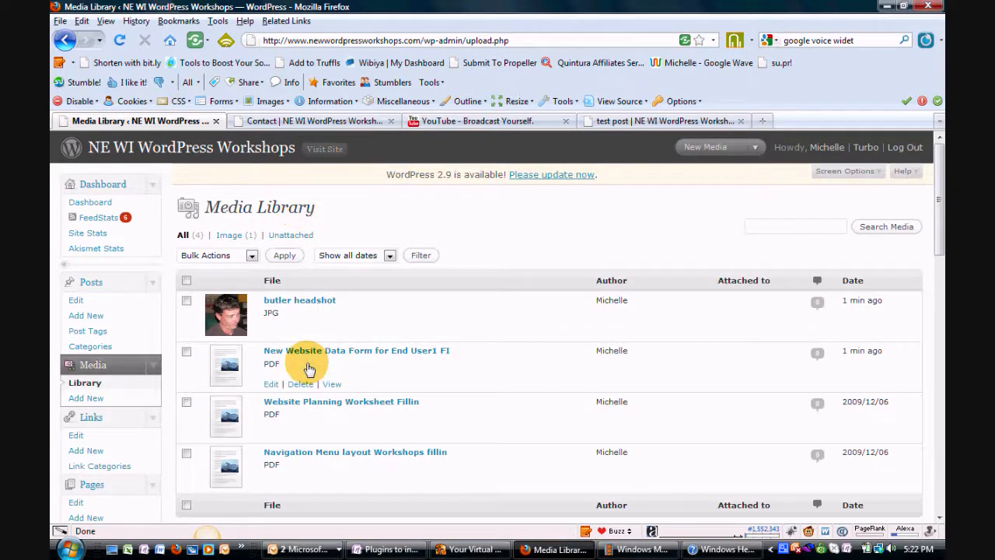
pyautogui.moveTo(276, 314)
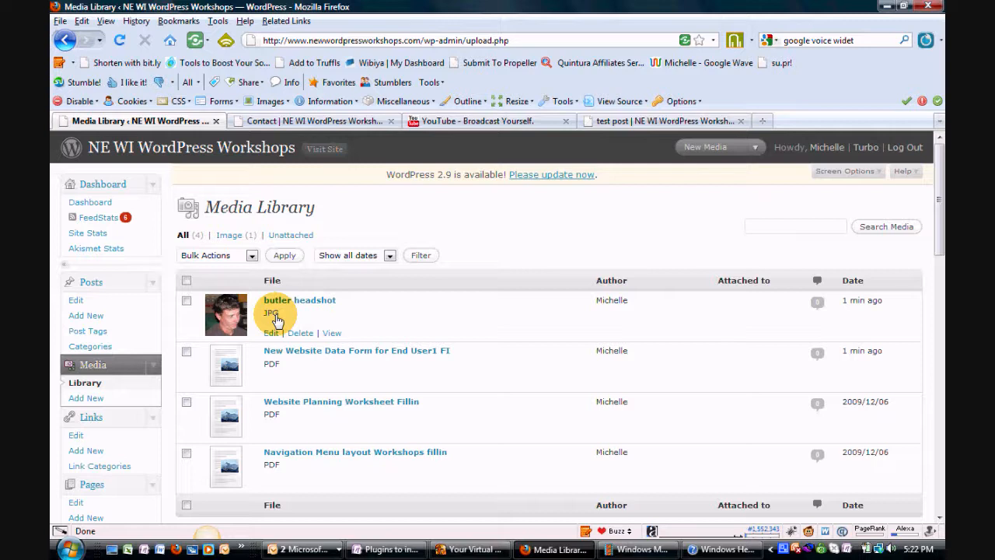
pyautogui.moveTo(300, 336)
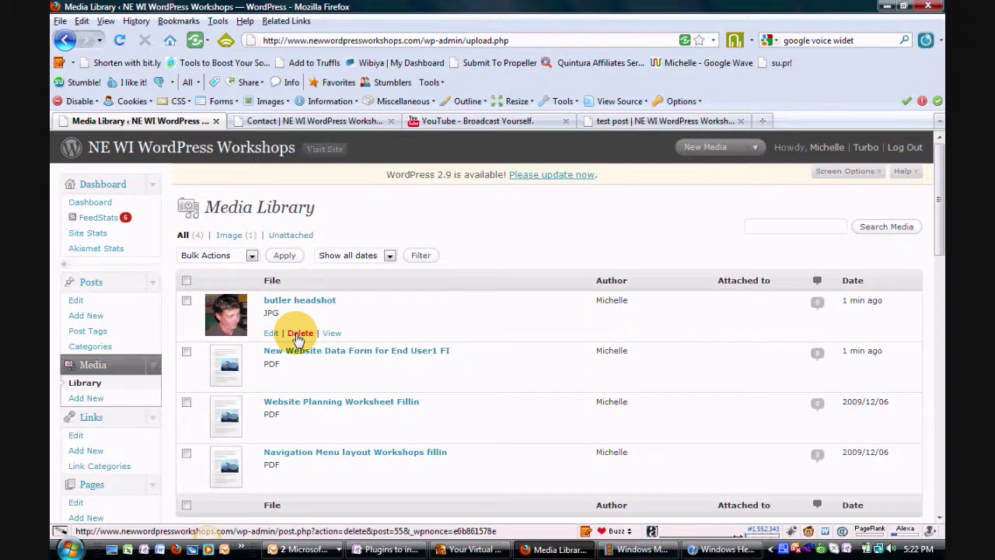
# Delete the butler headshot from the Media Library.
pyautogui.click(300, 333)
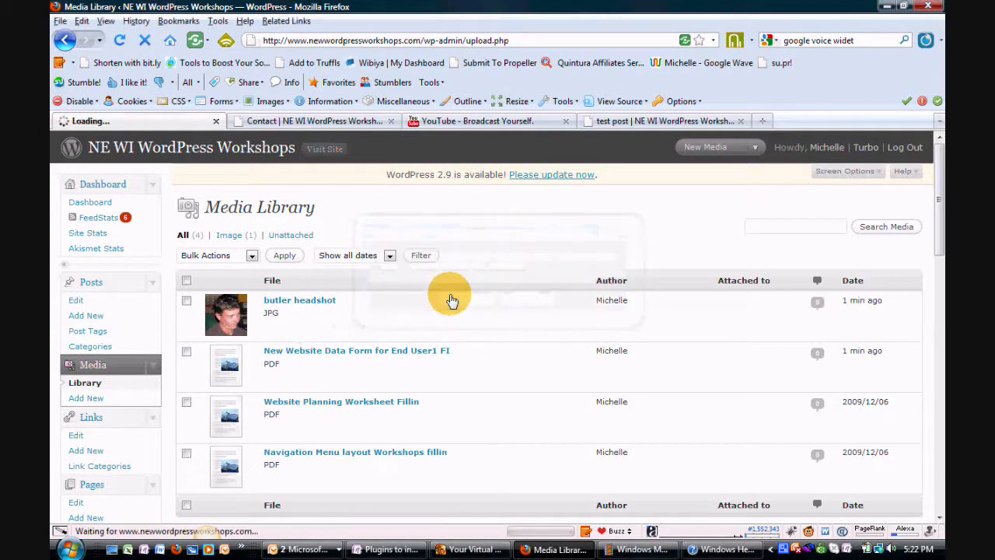